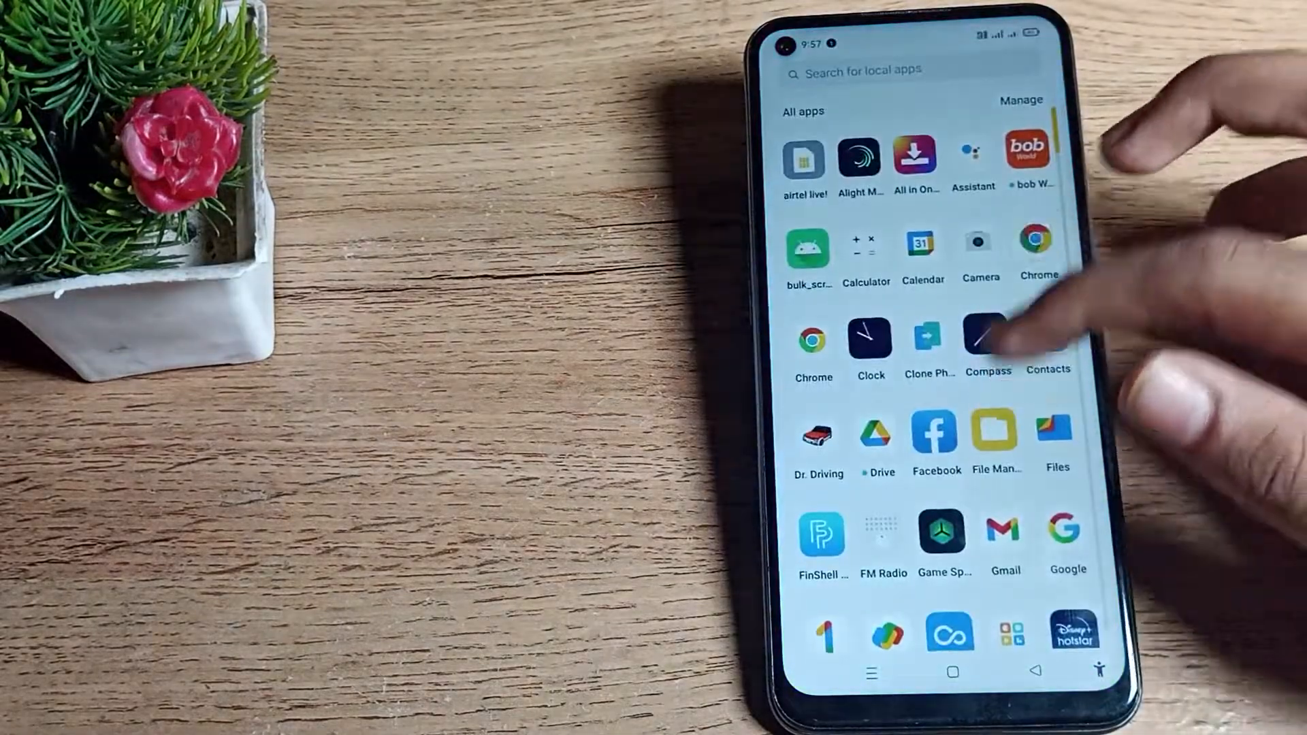
Open Settings and go to Sound & vibration to reach the SIM1/SIM2 ringtone page
{"action": "scroll", "scroll_direction": "down", "scroll_amount": 3}
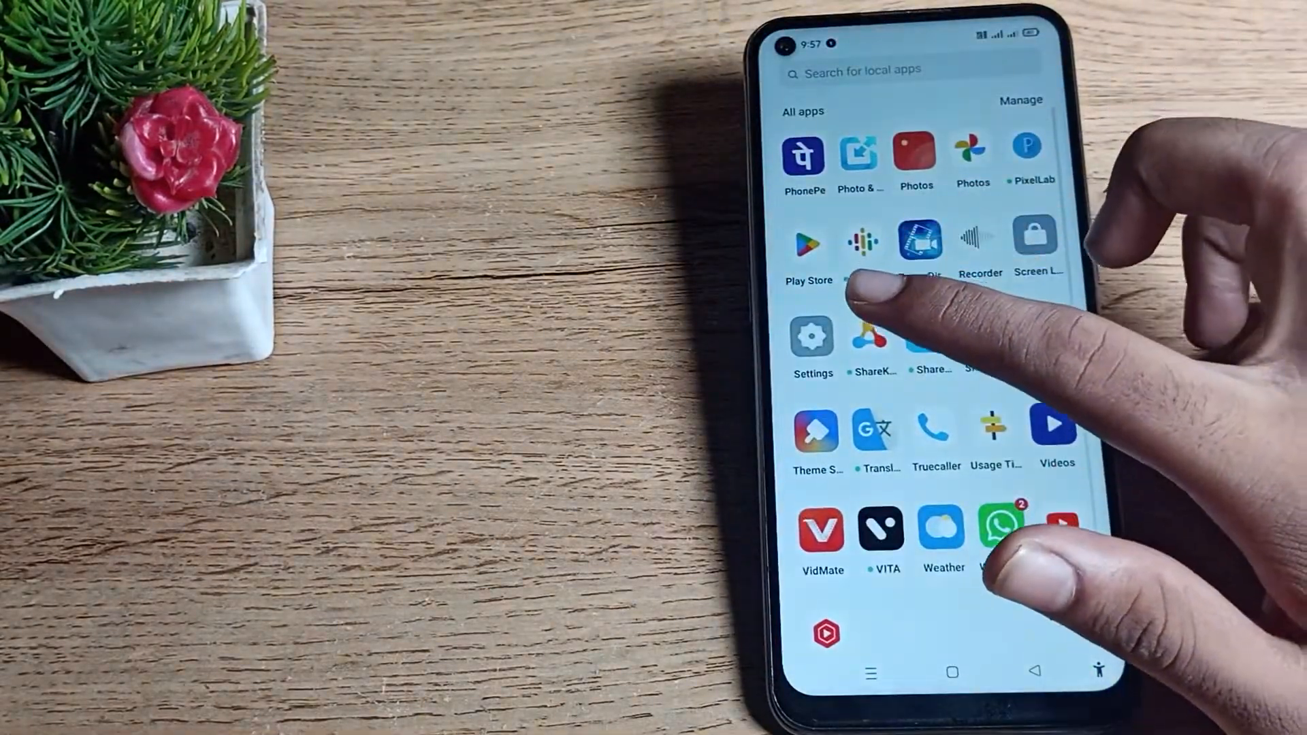
{"action": "left_click", "coordinate": [812, 336]}
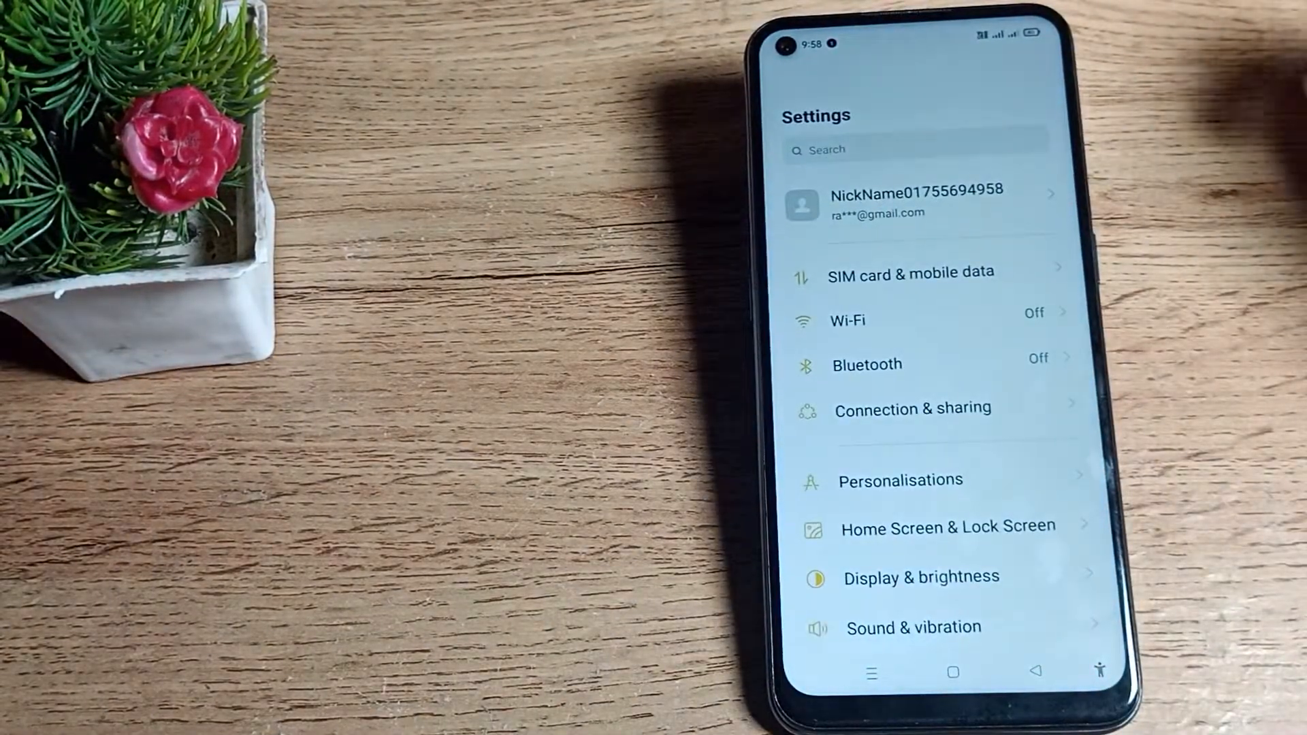
{"action": "scroll", "scroll_direction": "down", "scroll_amount": 3}
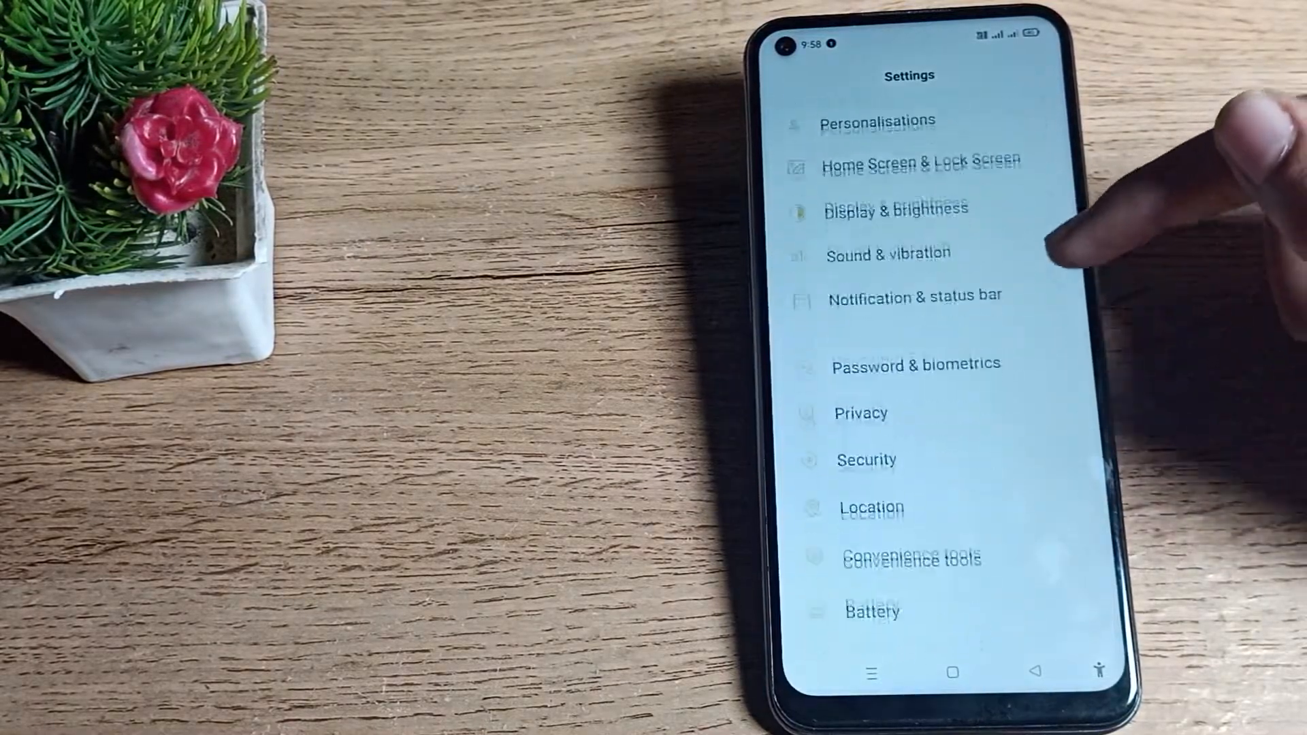
{"action": "scroll", "scroll_direction": "down", "scroll_amount": 3}
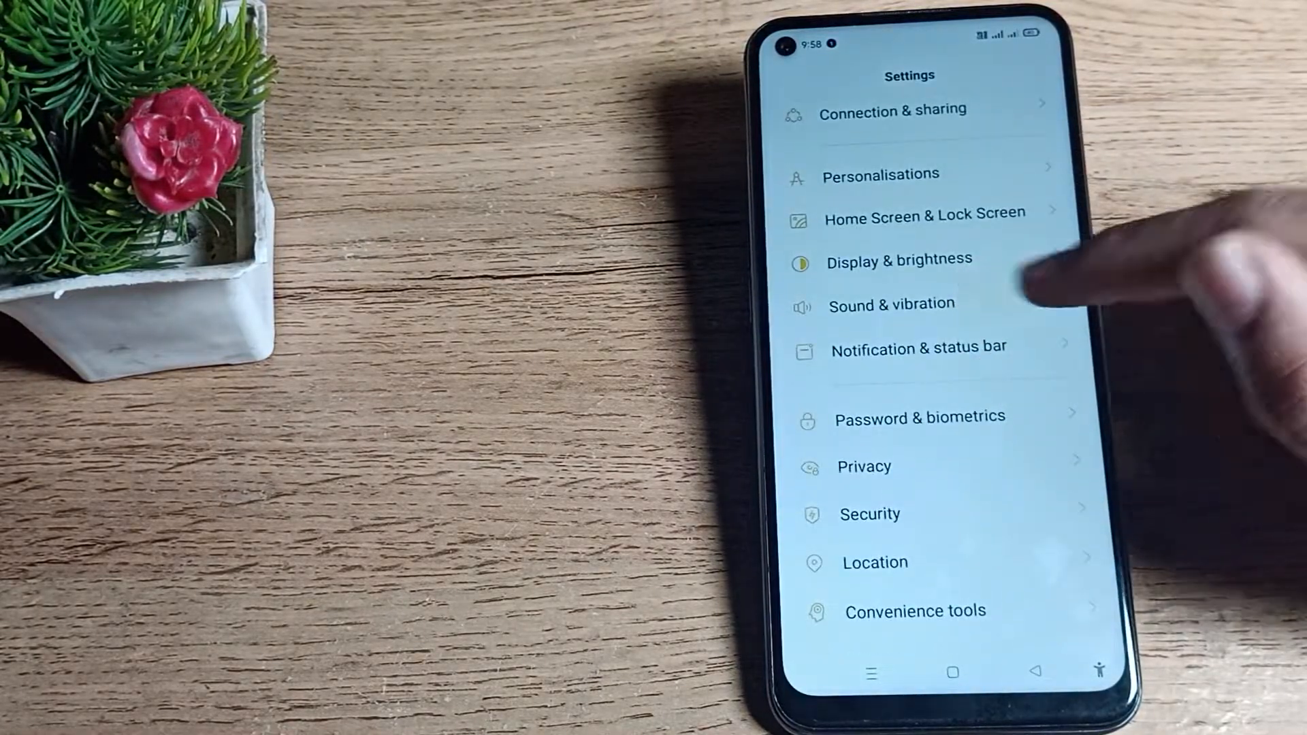
{"action": "left_click", "coordinate": [891, 304]}
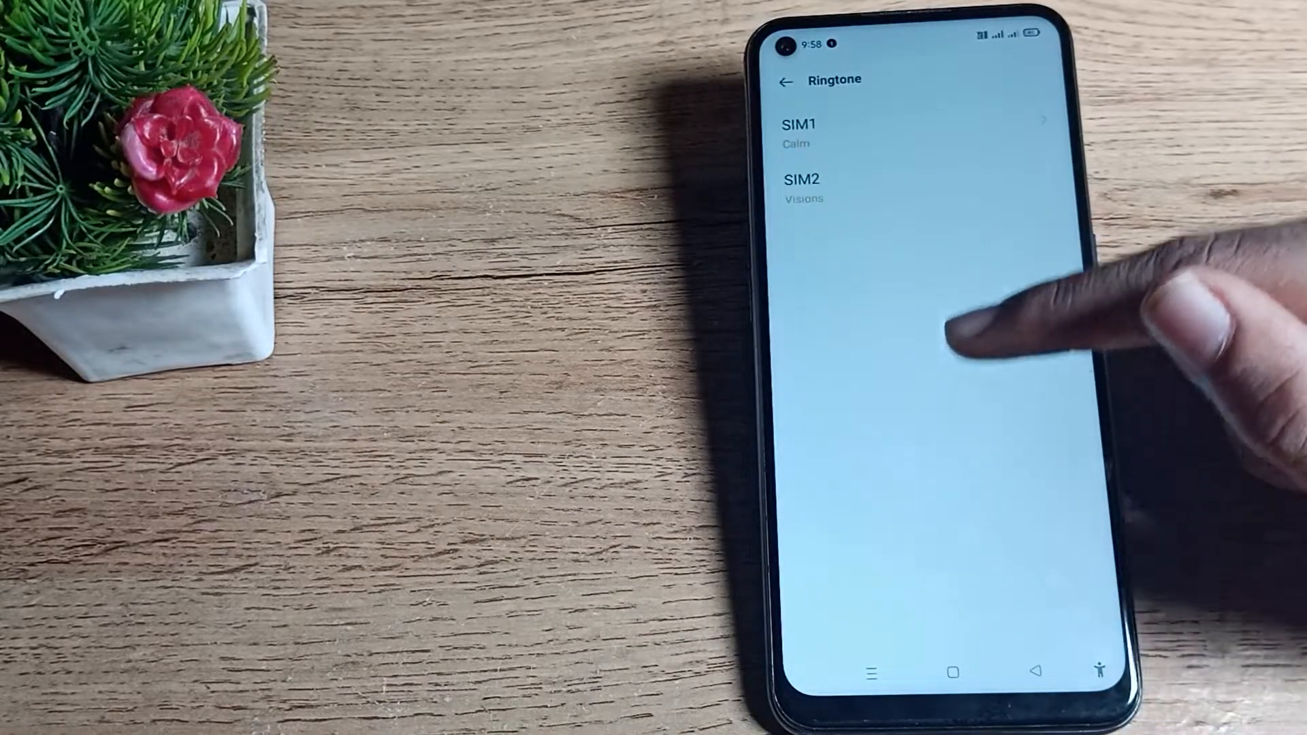
Set the SIM1 ringtone to Dance from the system ringtone list
{"action": "left_click", "coordinate": [797, 125]}
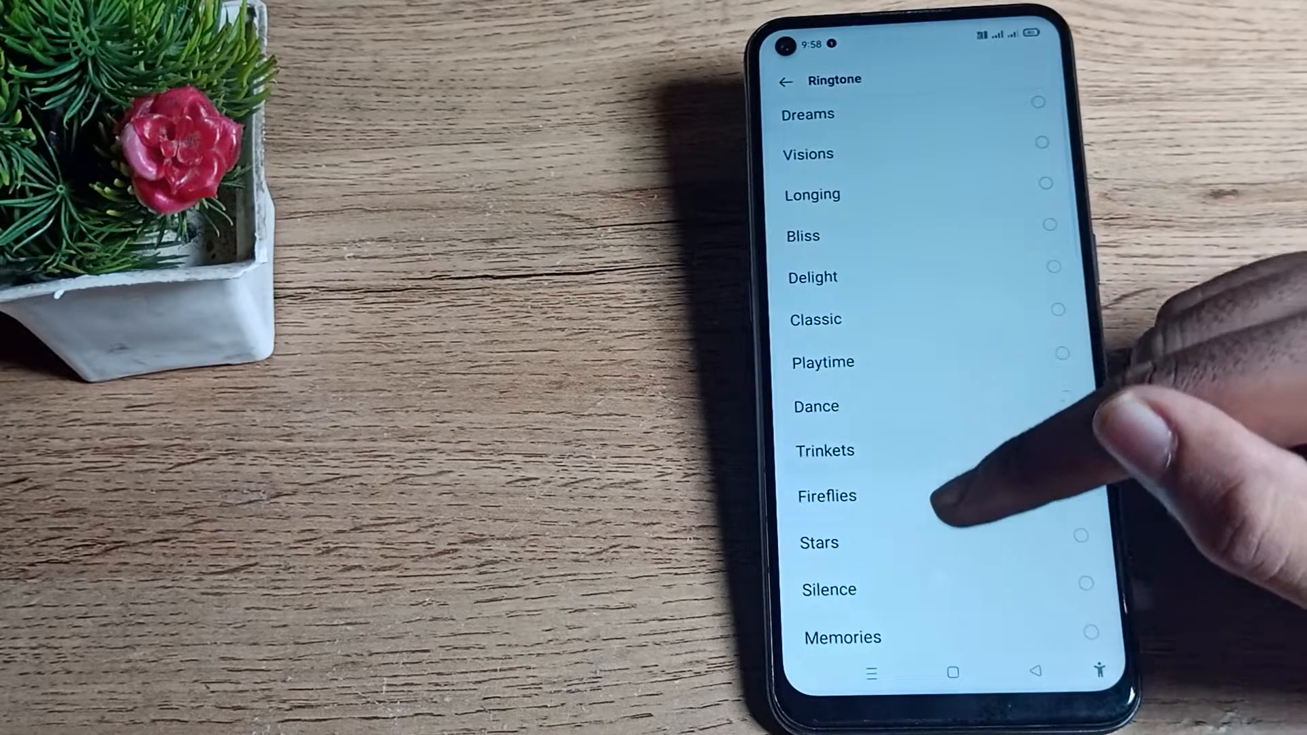
{"action": "scroll", "scroll_direction": "down", "scroll_amount": 3}
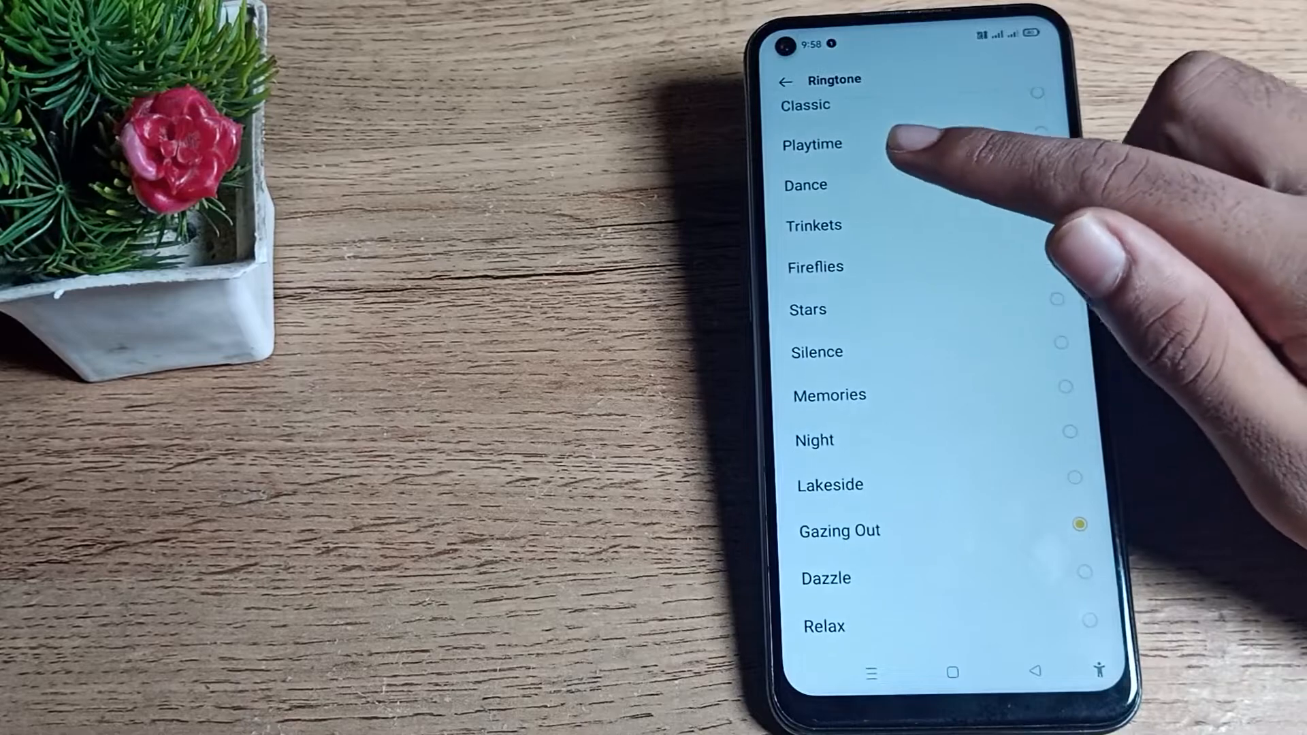
{"action": "left_click", "coordinate": [786, 80]}
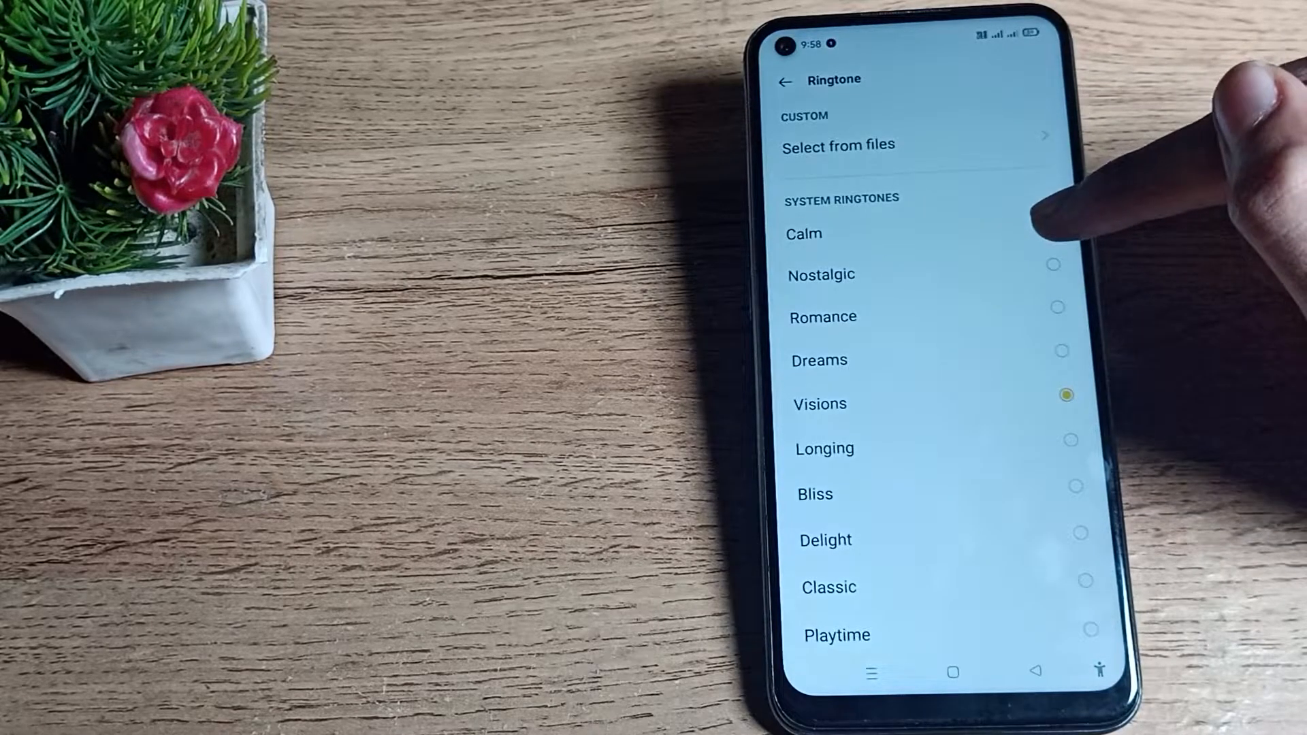
Choose Calm for SIM2, then back out of Settings to the app drawer
{"action": "left_click", "coordinate": [801, 234]}
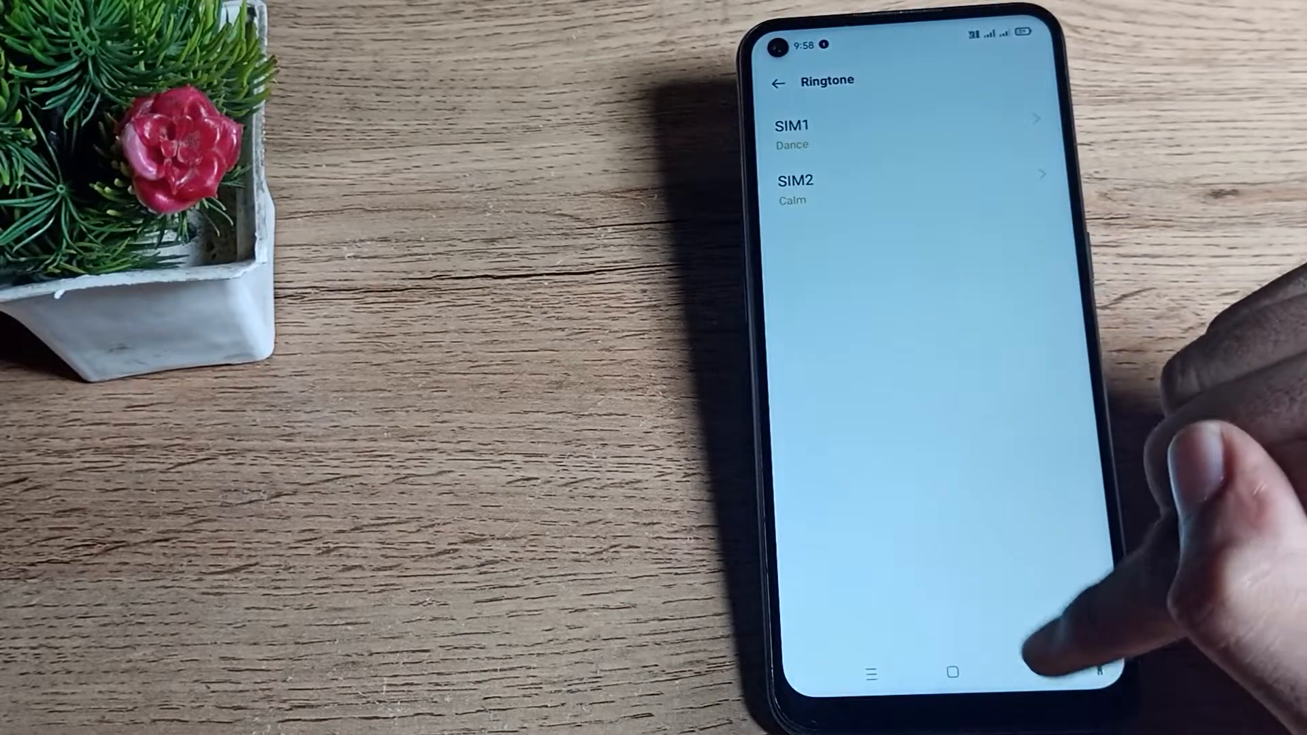
{"action": "left_click", "coordinate": [776, 81]}
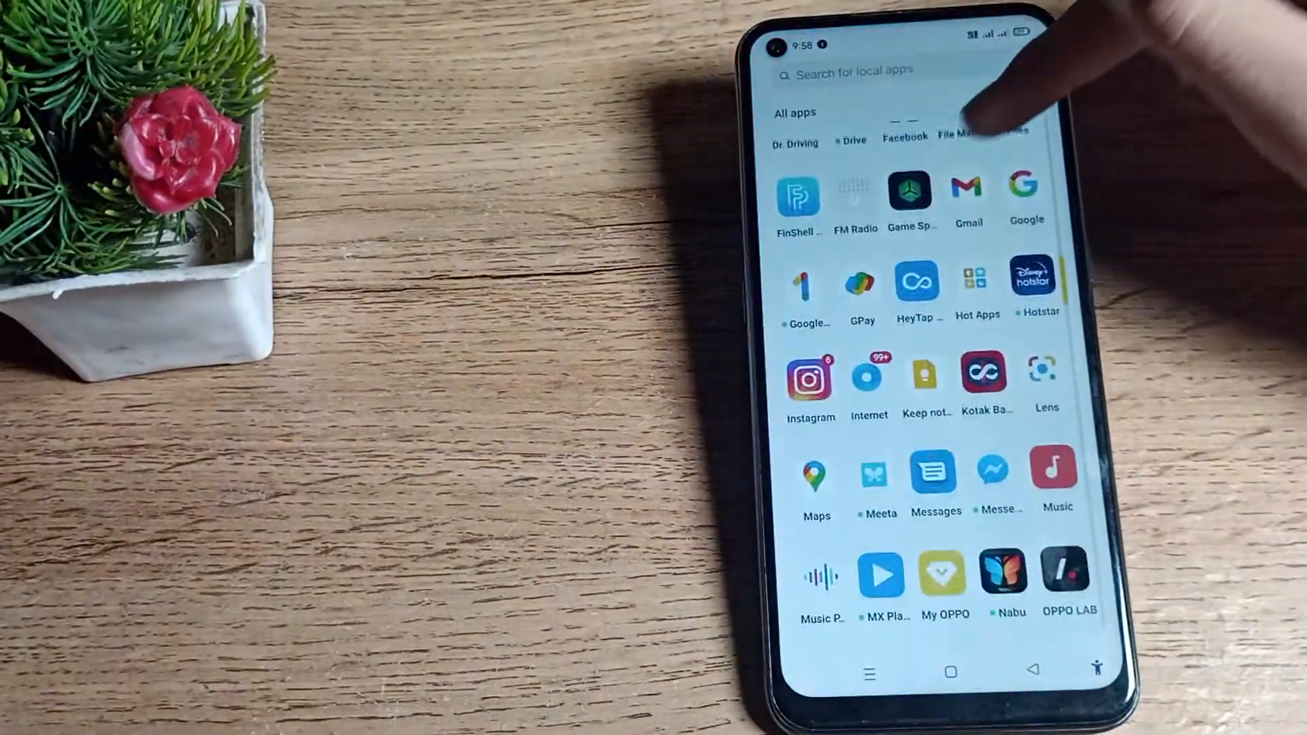
{"action": "scroll", "scroll_direction": "down", "scroll_amount": 3}
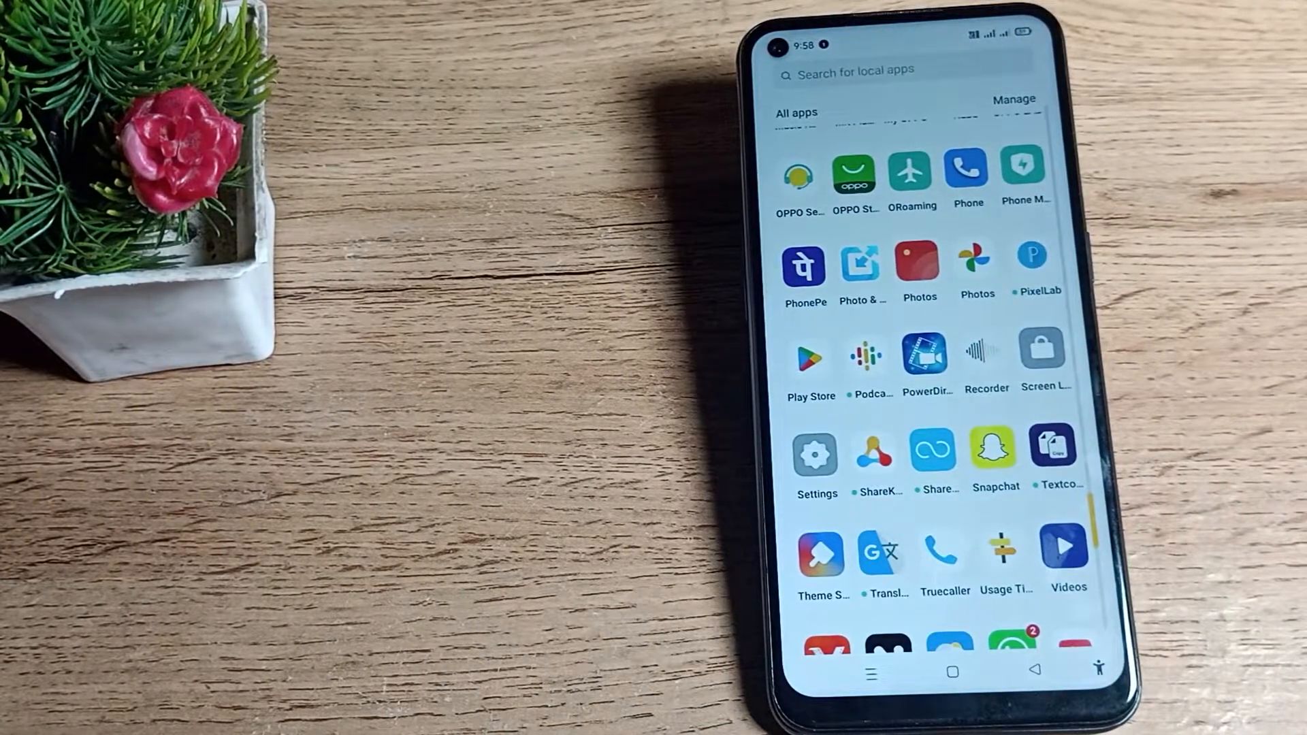